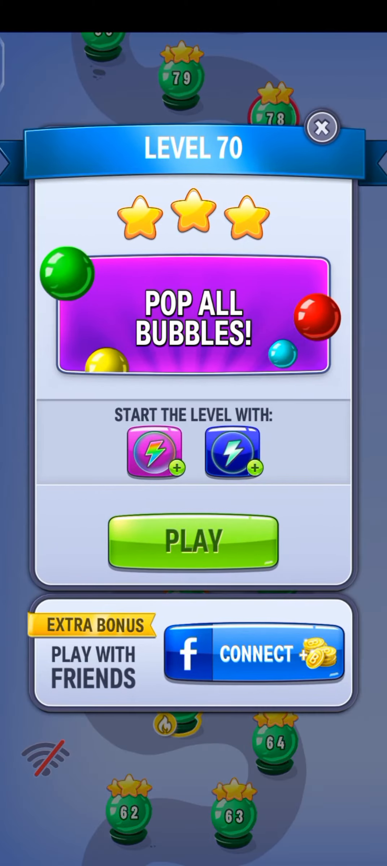
Step: Start level 70, pop every bubble, and skip the bonus animation to reach 13,720 points
left_click(322, 127)
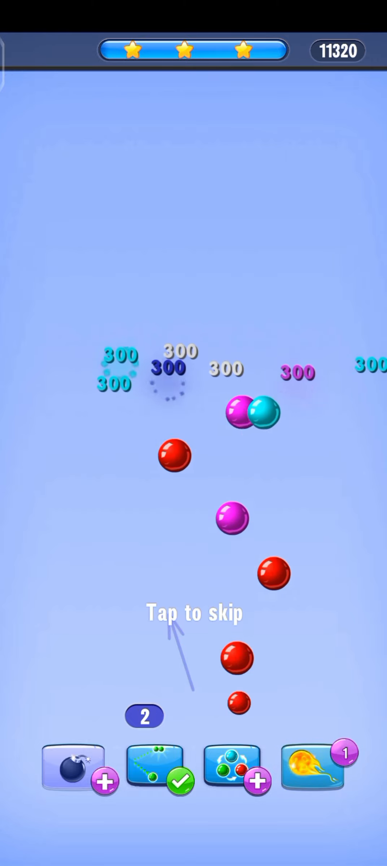
left_click(193, 613)
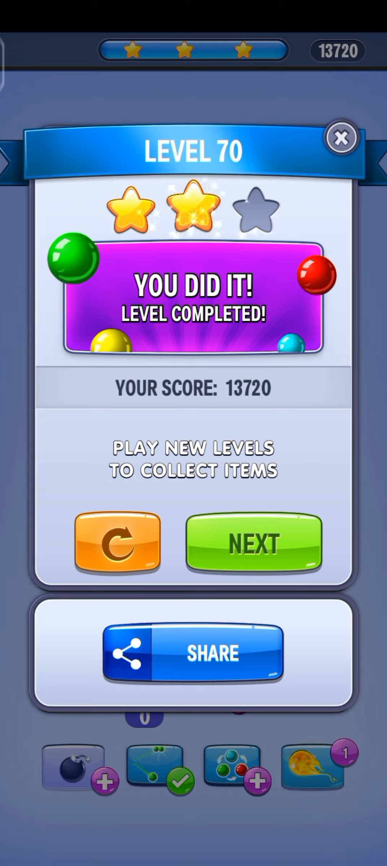